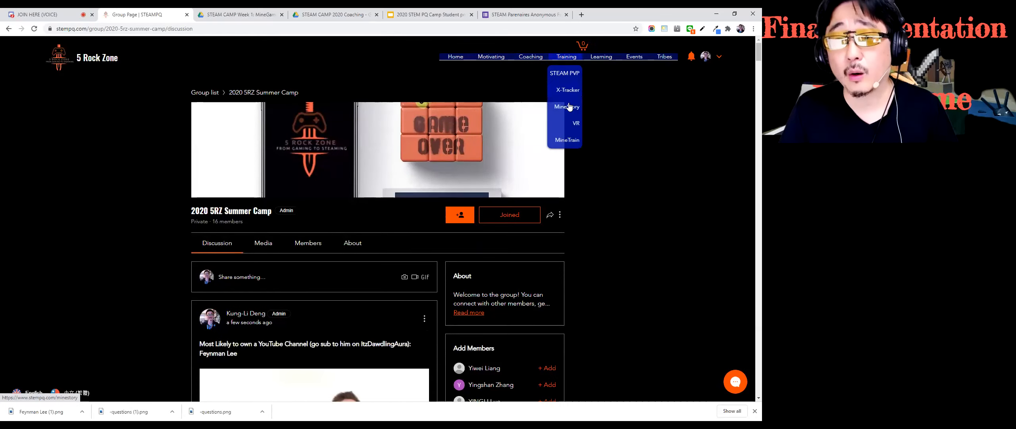
Step: Open the MineStory page from the Training dropdown in the site navigation
left_click(566, 106)
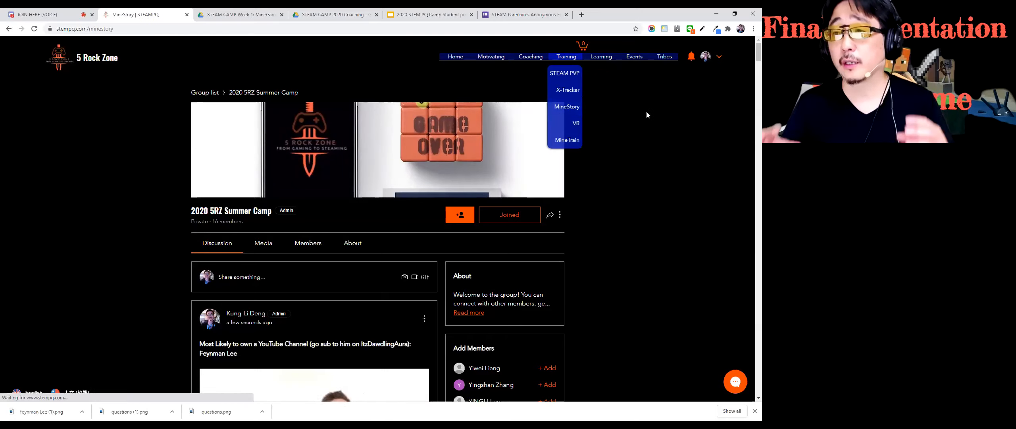
left_click(566, 106)
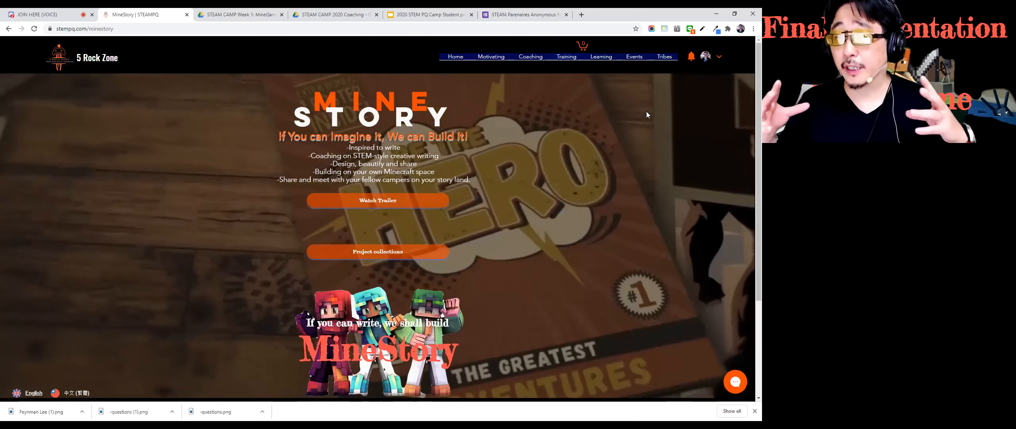